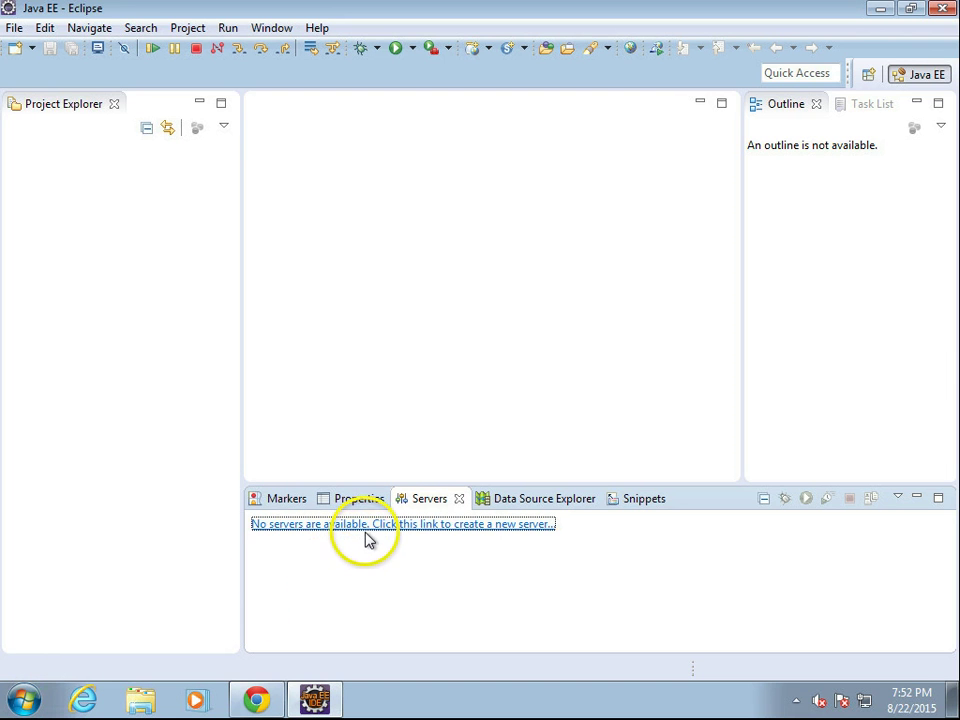
mouse_move(372, 532)
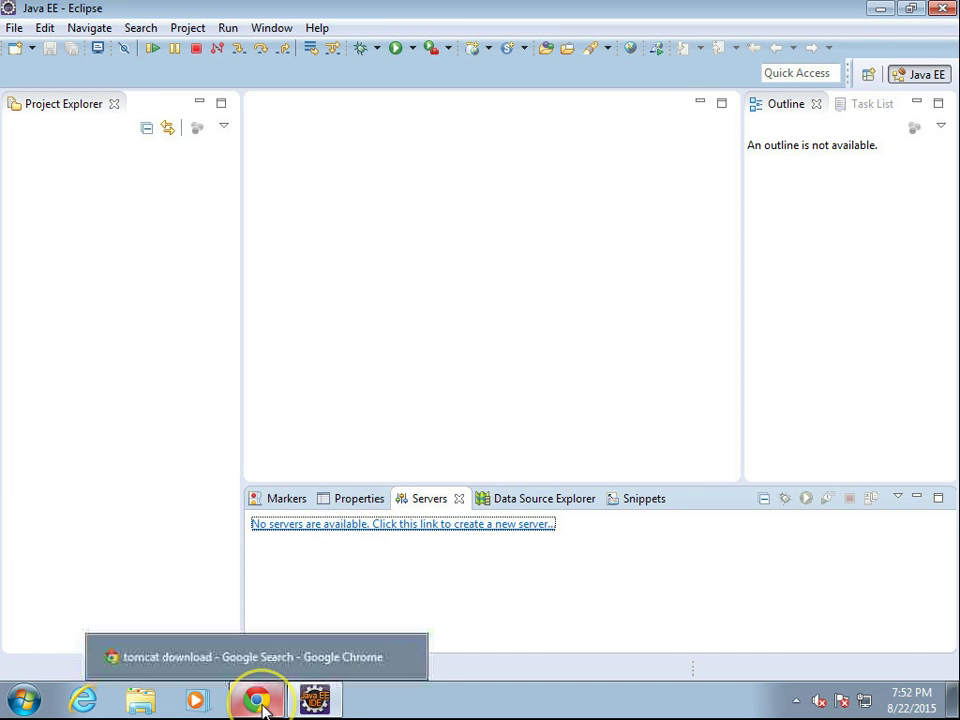
Reach the Binary Distributions list on the Tomcat 8.0.24 downloads page in Chrome
left_click(260, 696)
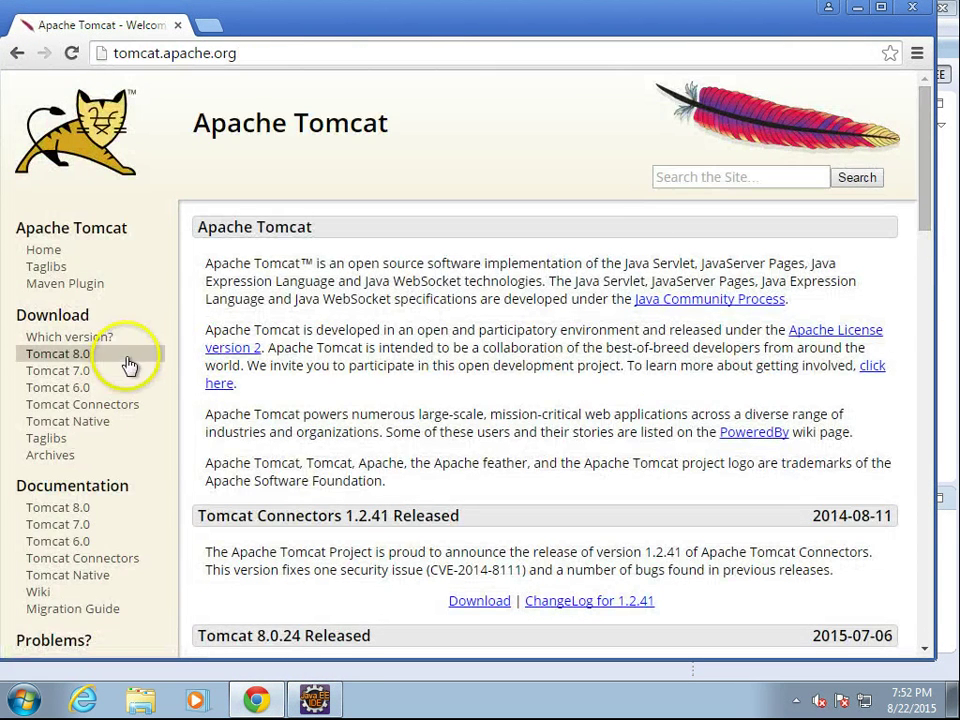
scroll("down", 3)
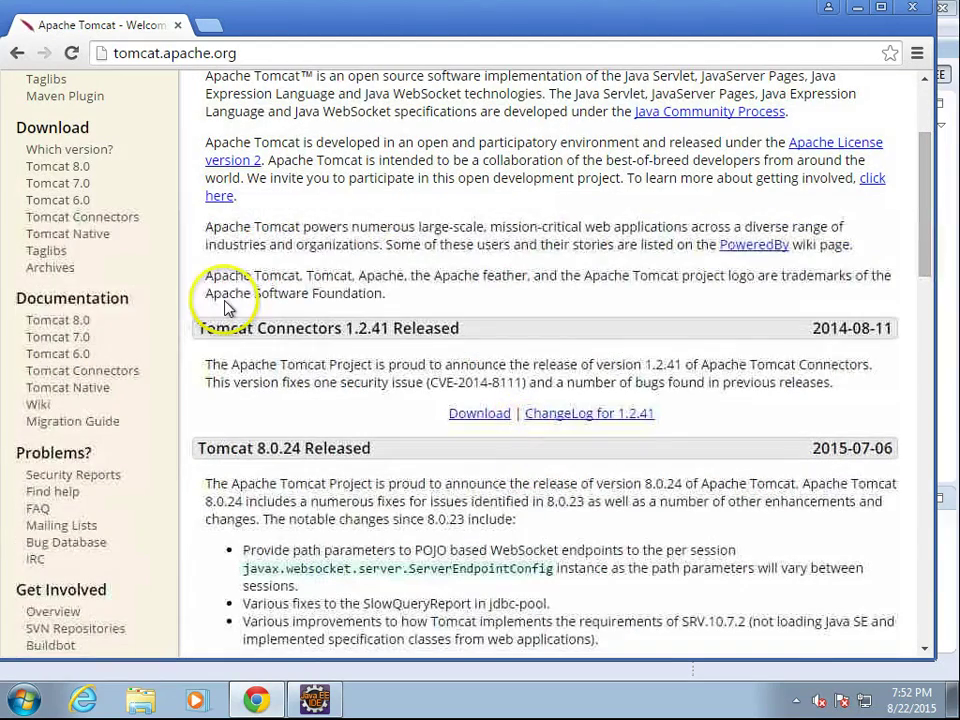
left_click(56, 166)
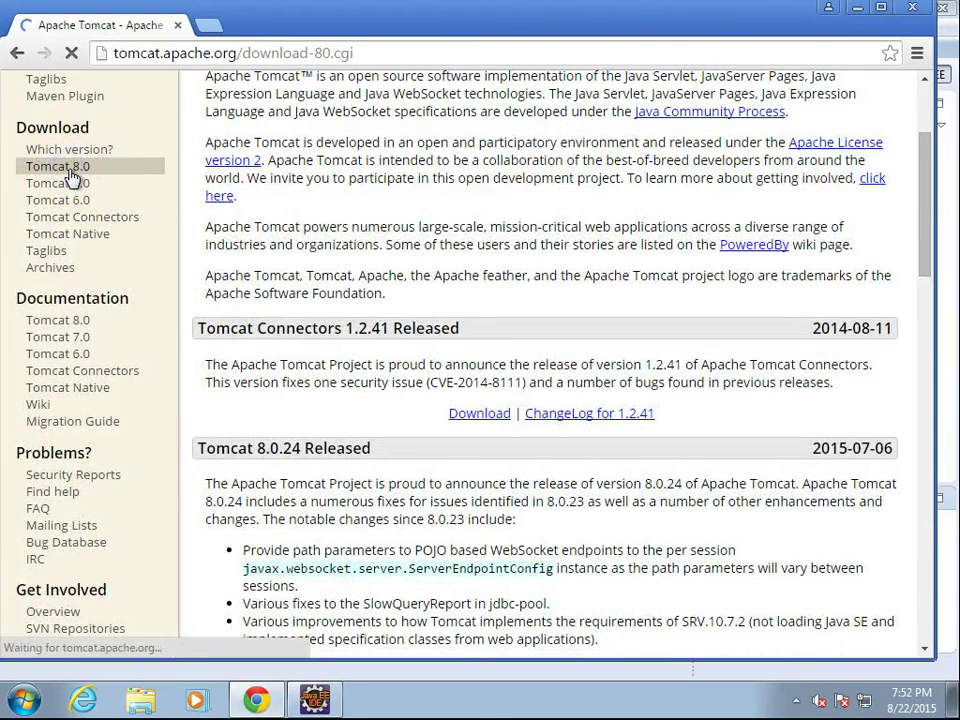
left_click(56, 166)
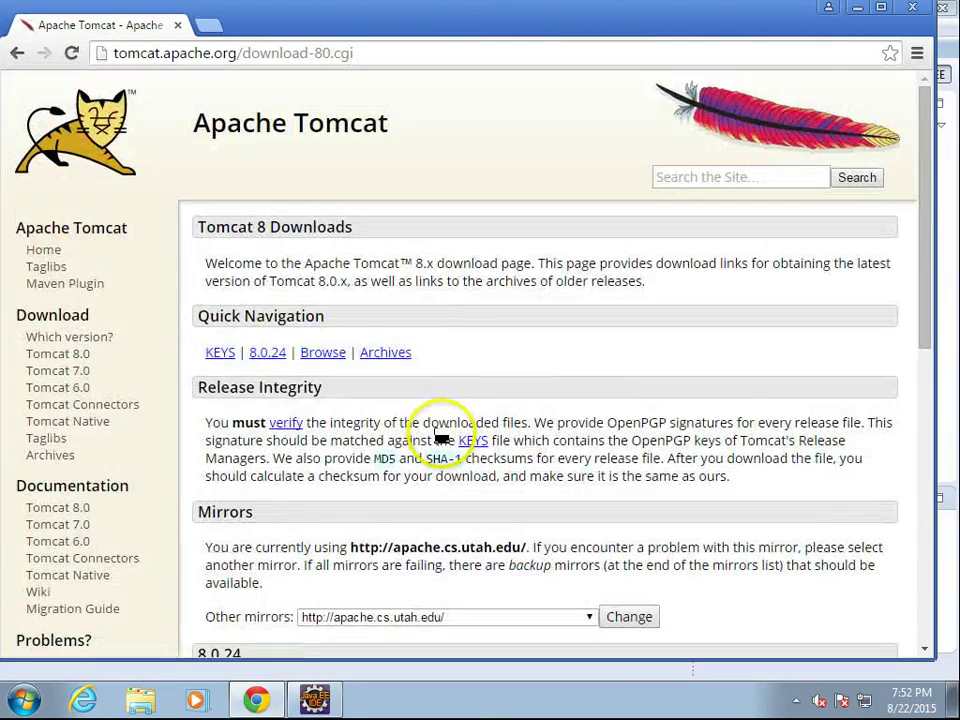
scroll("down", 3)
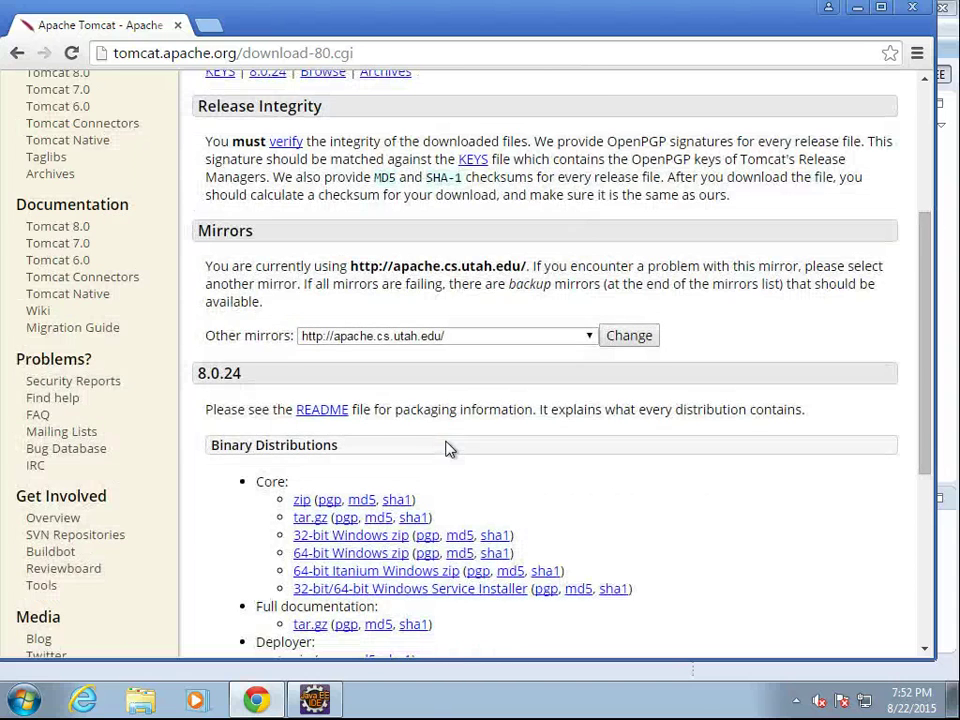
scroll("down", 3)
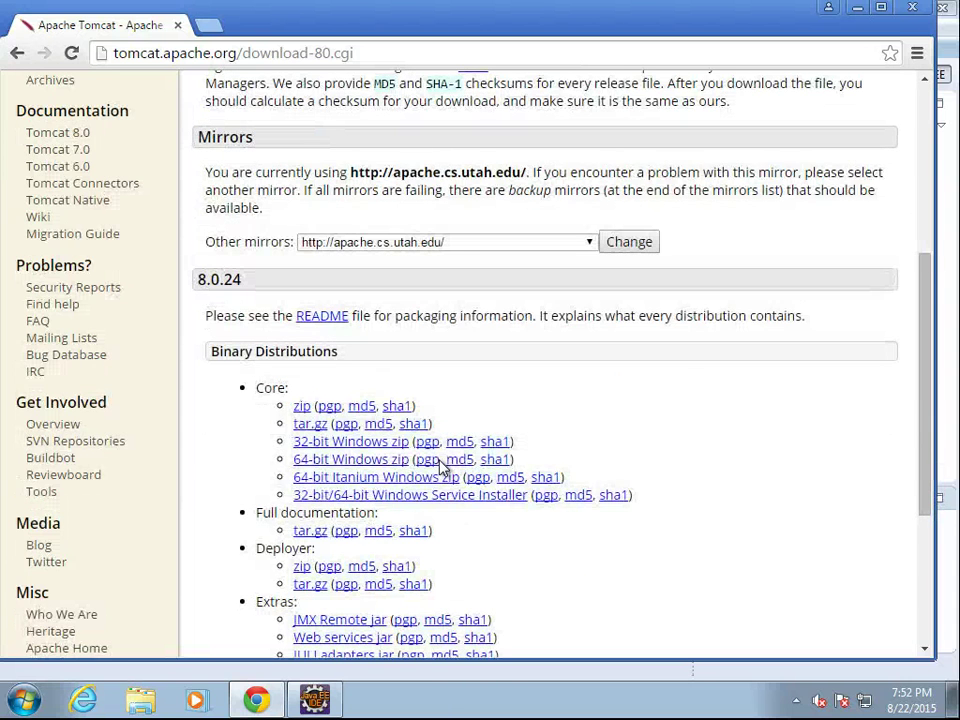
scroll("down", 3)
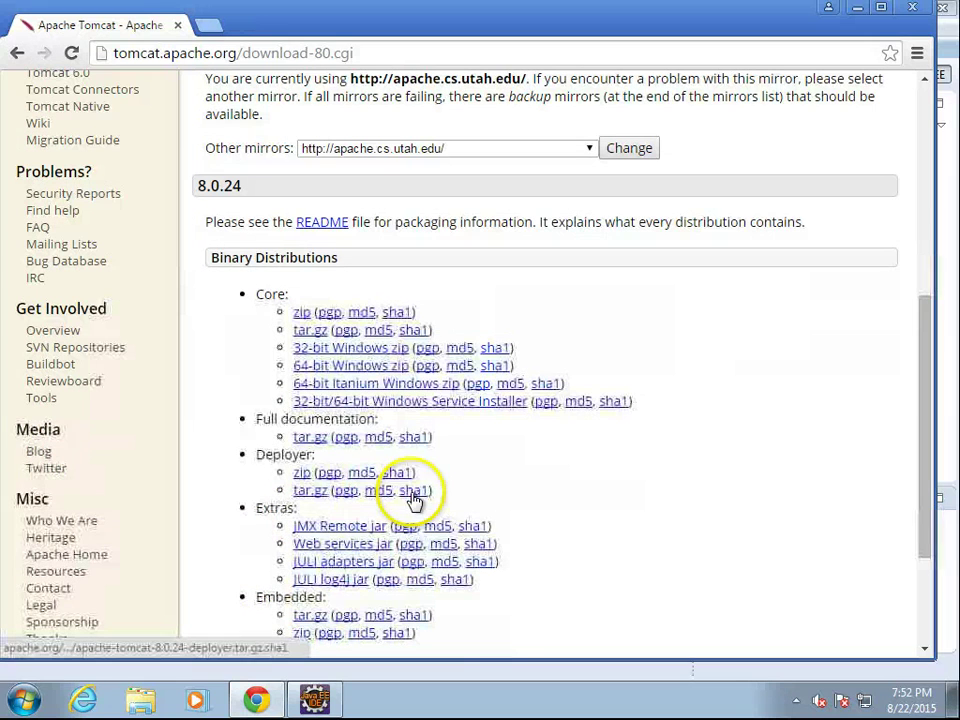
mouse_move(424, 436)
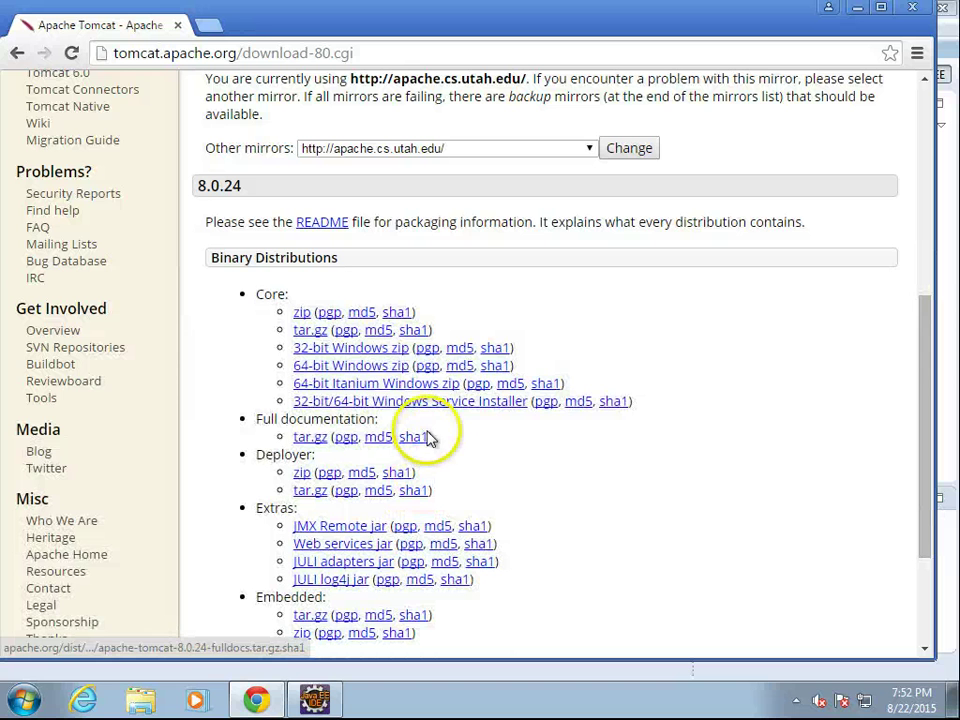
mouse_move(390, 370)
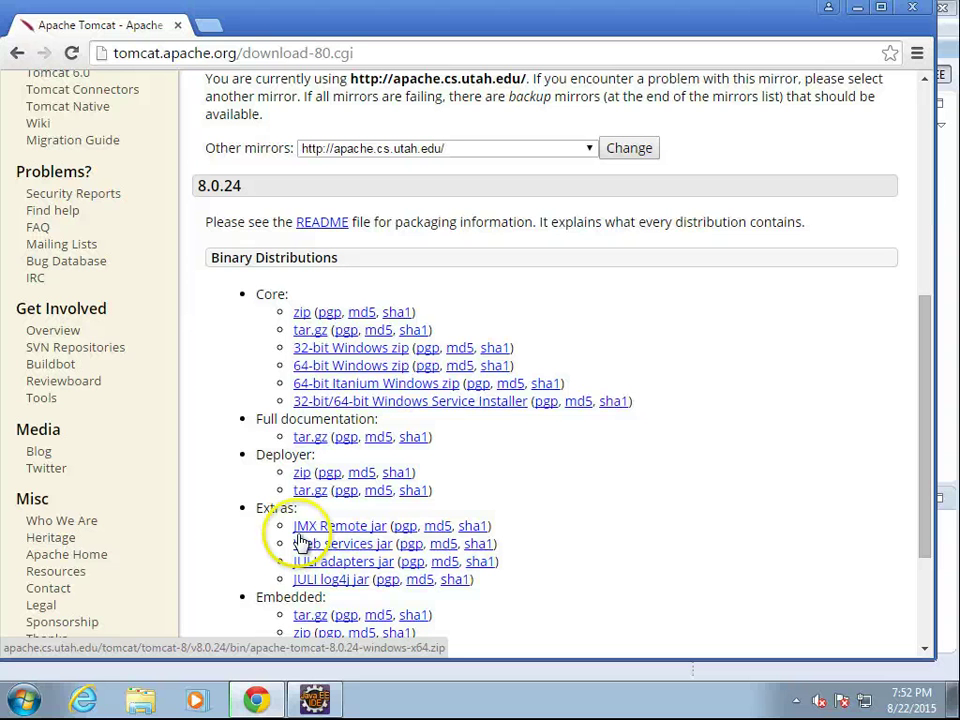
mouse_move(300, 544)
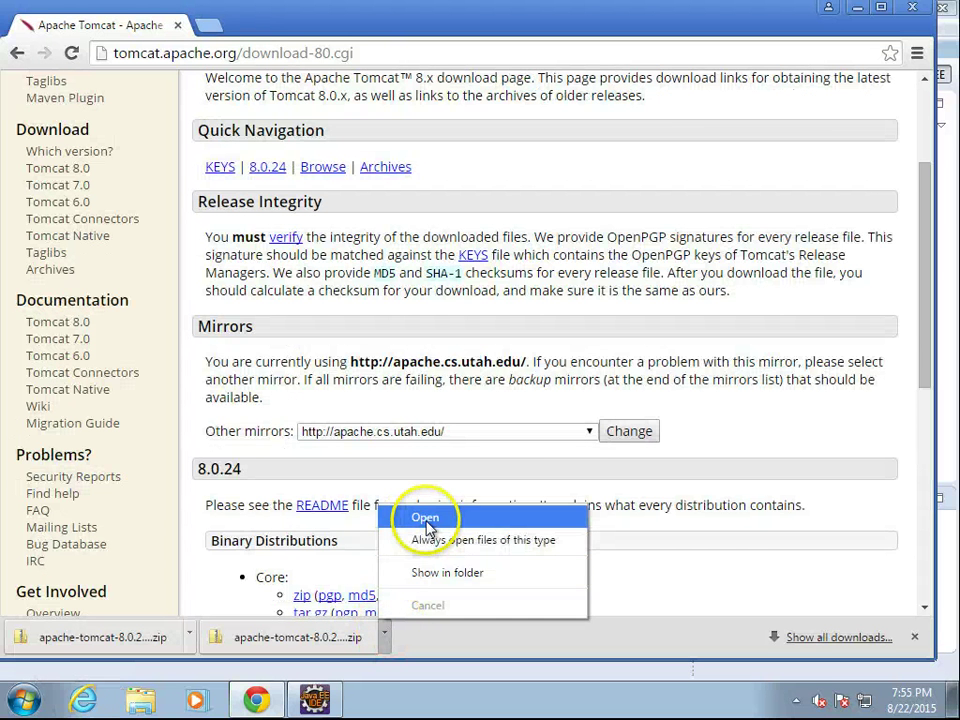
Copy apache-tomcat-8.0.24 from the downloaded zip into the root of Local Disk (C:)
left_click(424, 516)
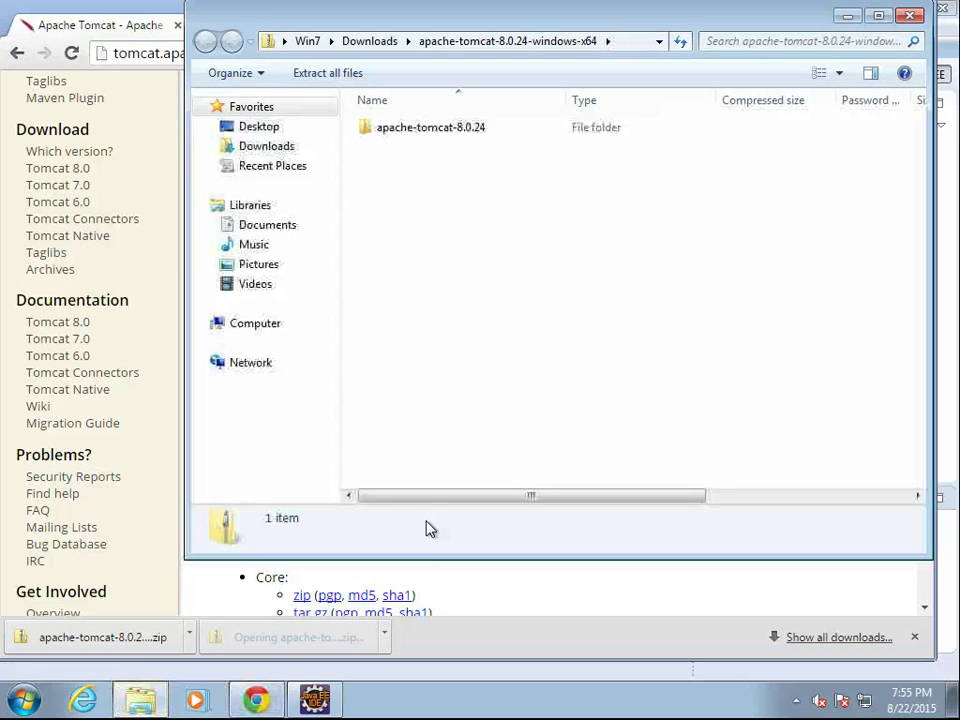
left_click(432, 128)
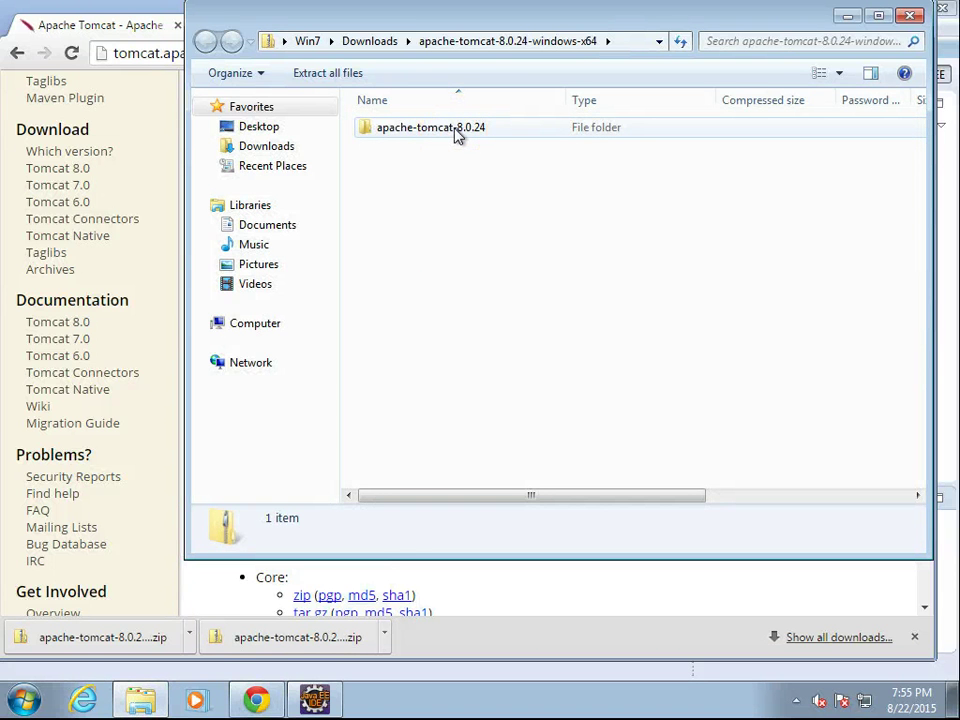
right_click(458, 136)
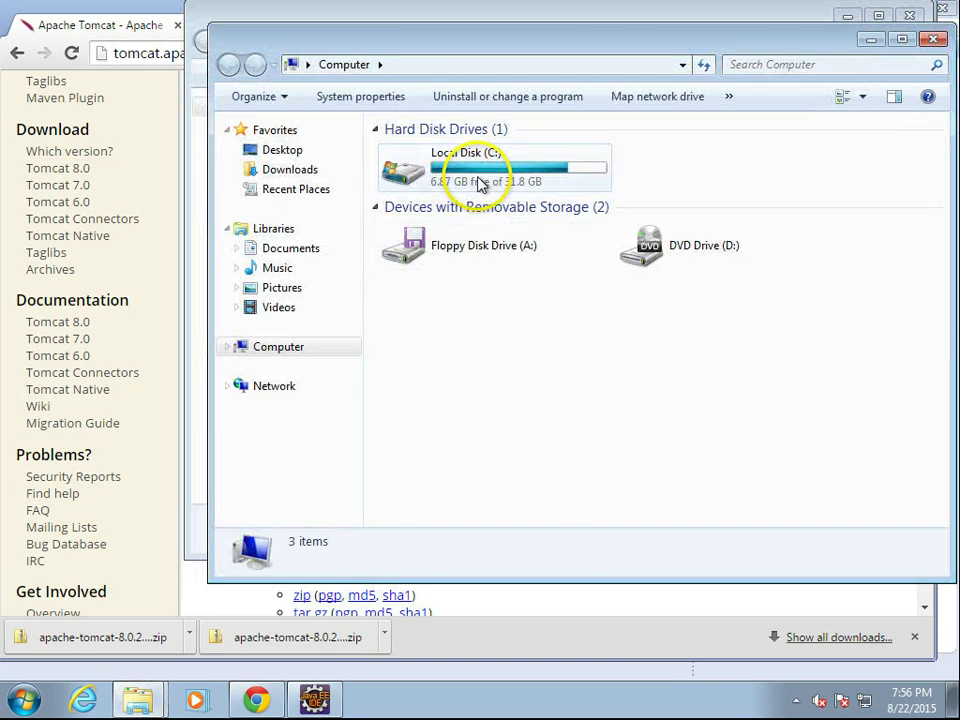
double_click(478, 168)
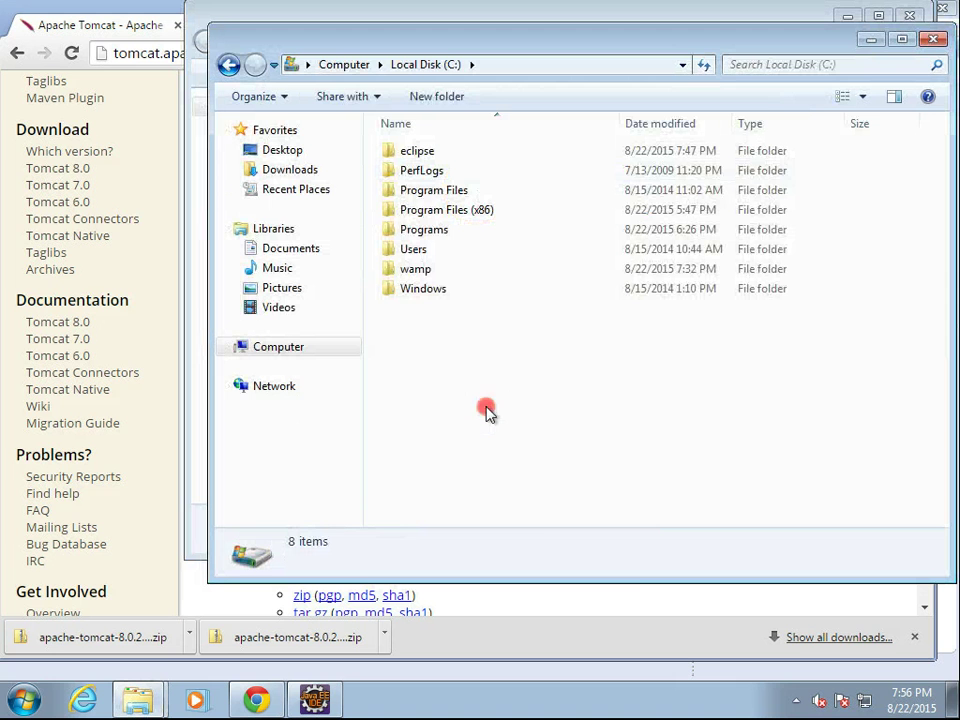
right_click(488, 412)
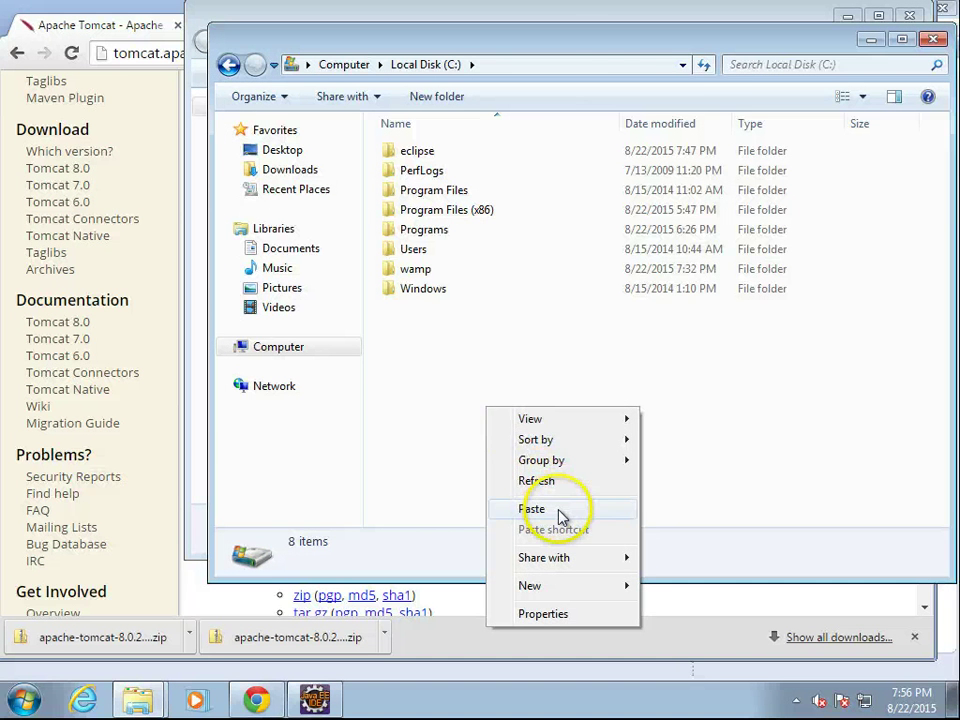
left_click(532, 508)
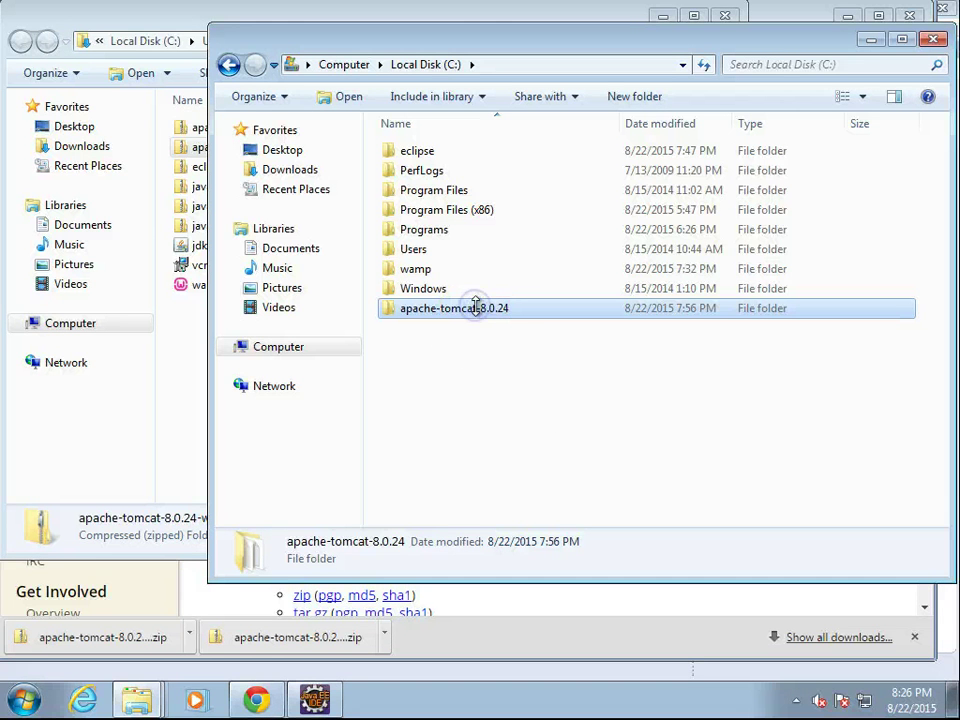
Rename the copied folder to tomcat8 and go into C:\tomcat8\bin
left_click(452, 308)
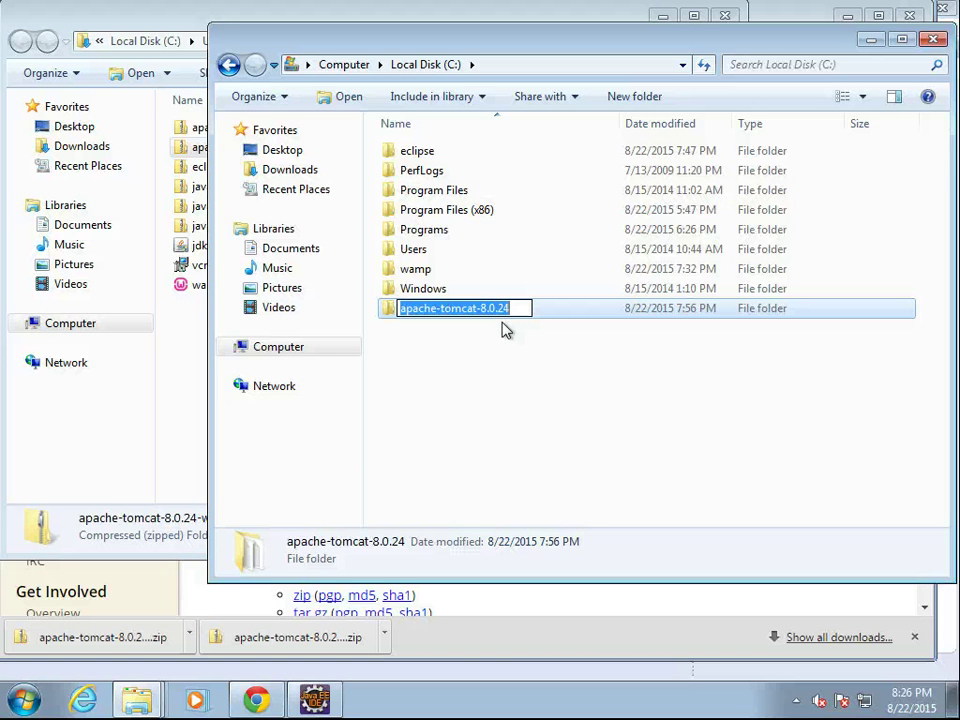
type("tomcat8")
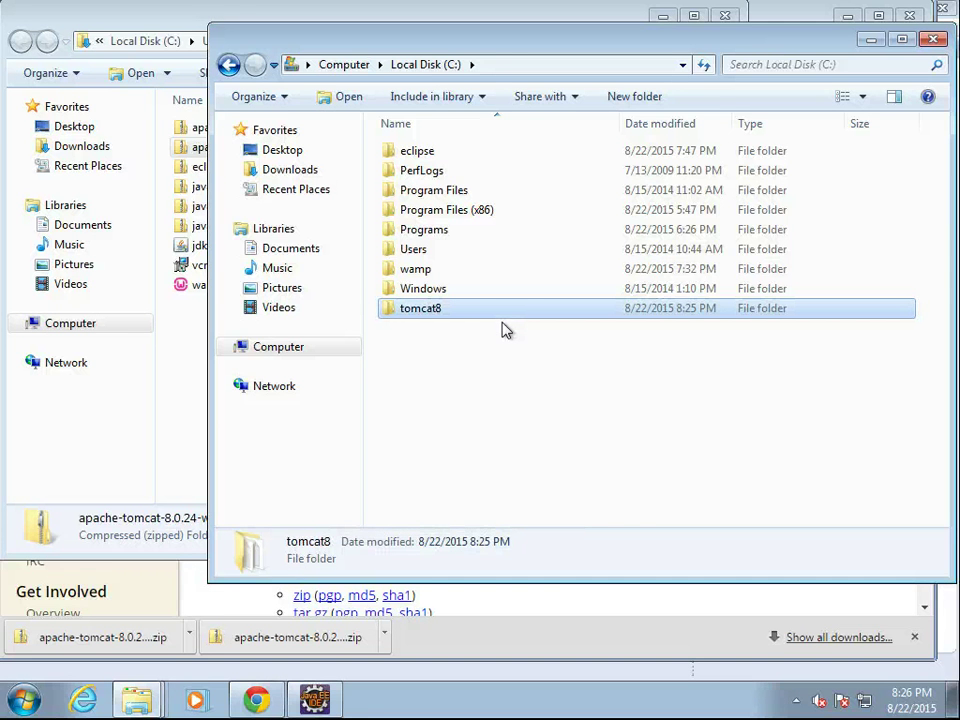
double_click(420, 308)
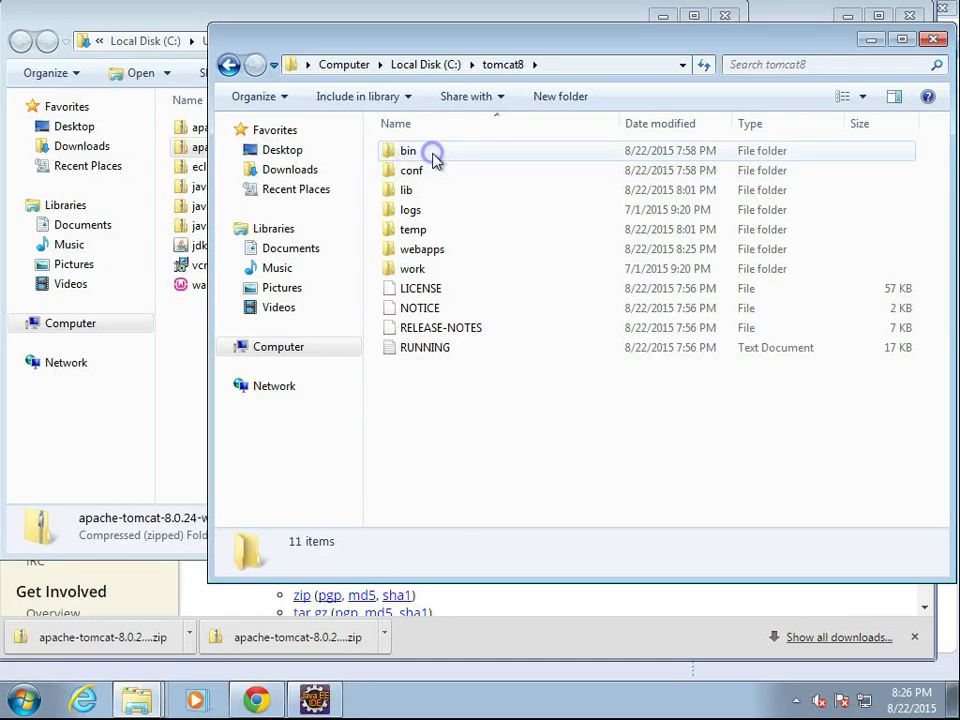
double_click(406, 150)
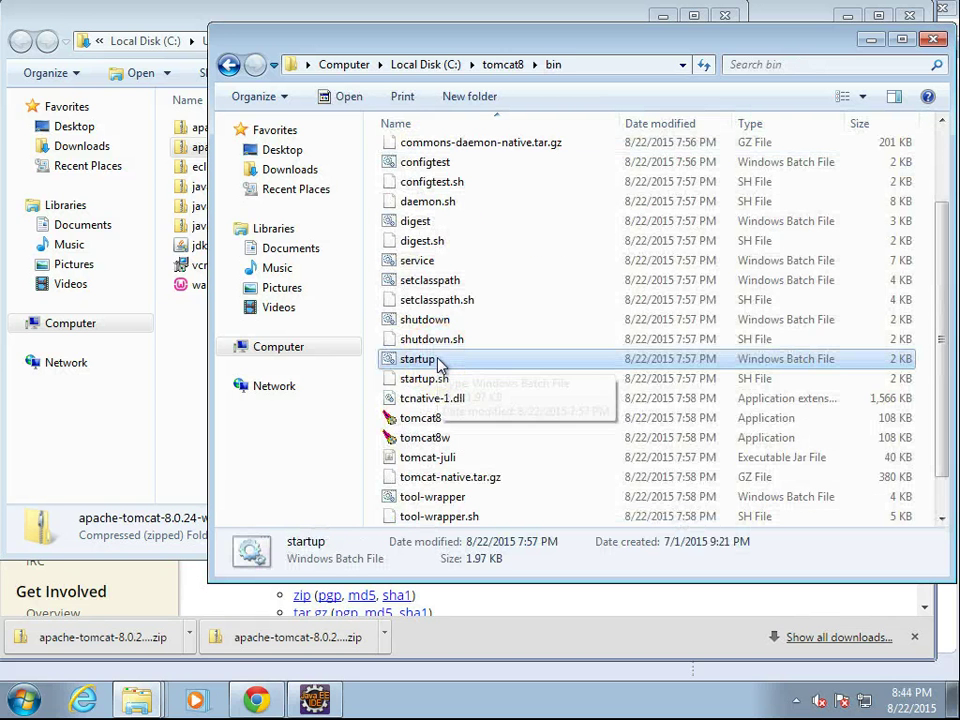
mouse_move(440, 364)
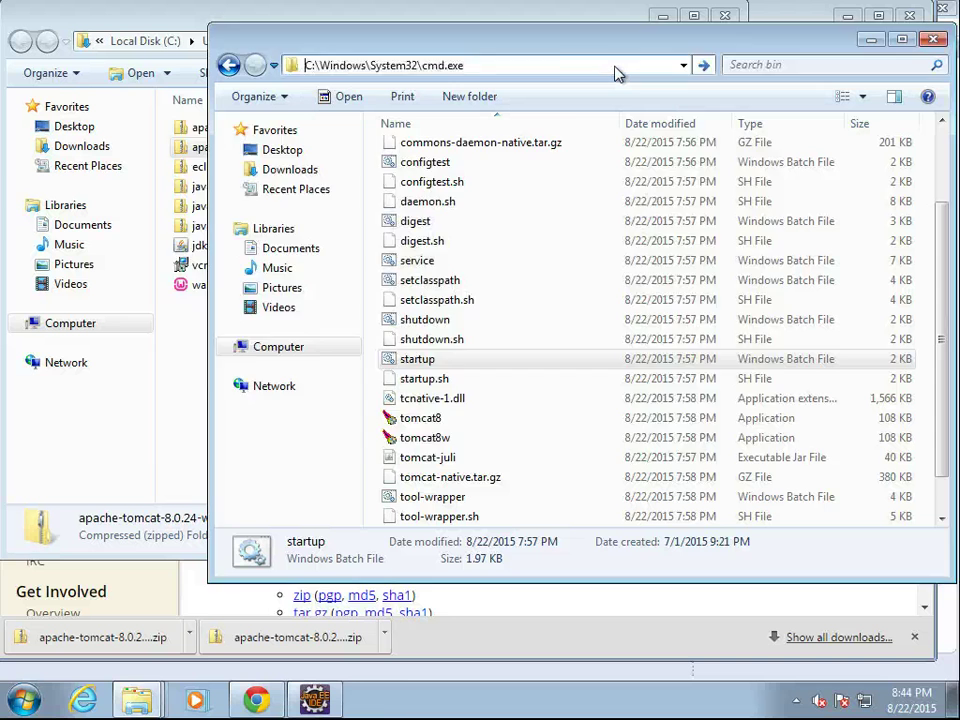
Run startup in a command window at C:\tomcat8\bin, which fails for lack of JAVA_HOME
double_click(416, 358)
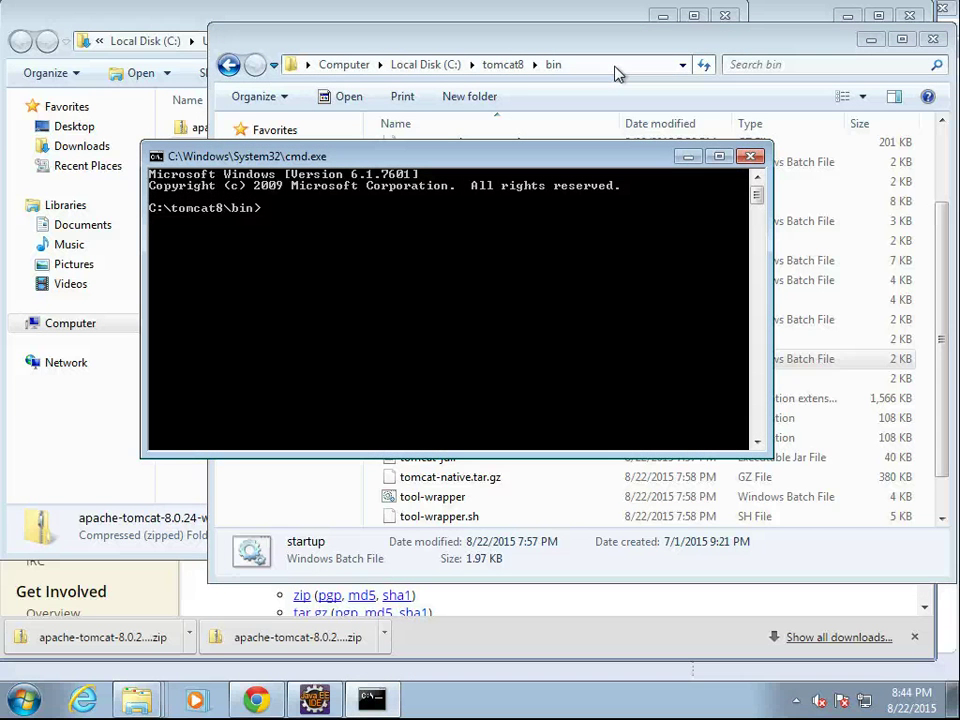
type("startup")
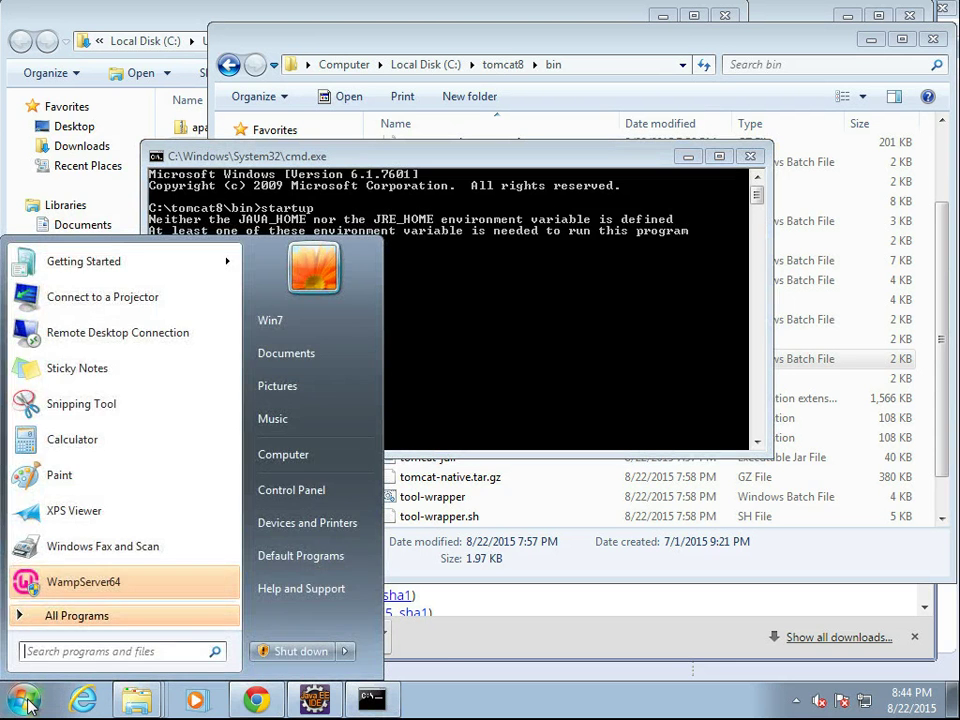
Create system variable JAVA_HOME set to C:\Programs\Java\jre1.8.0 via Environment Variables
type("env")
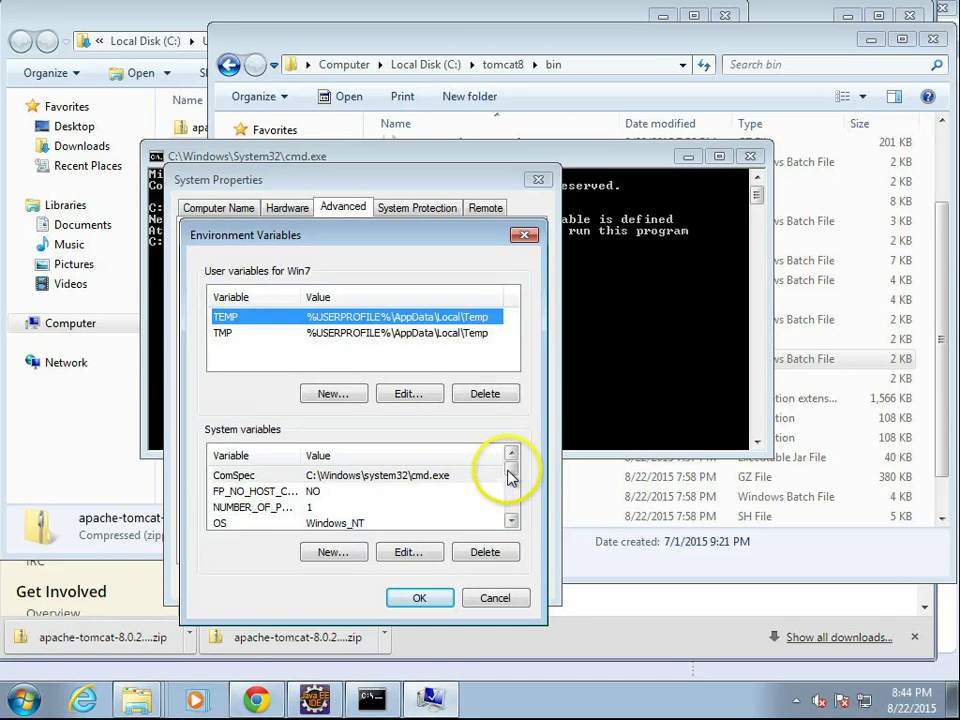
scroll("down", 3)
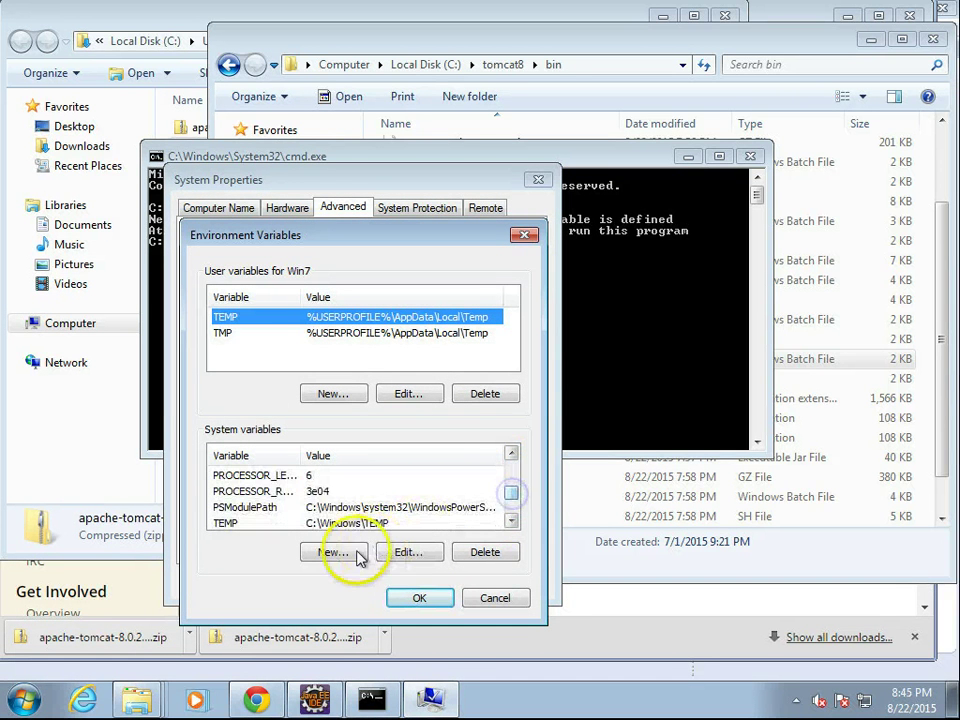
left_click(332, 552)
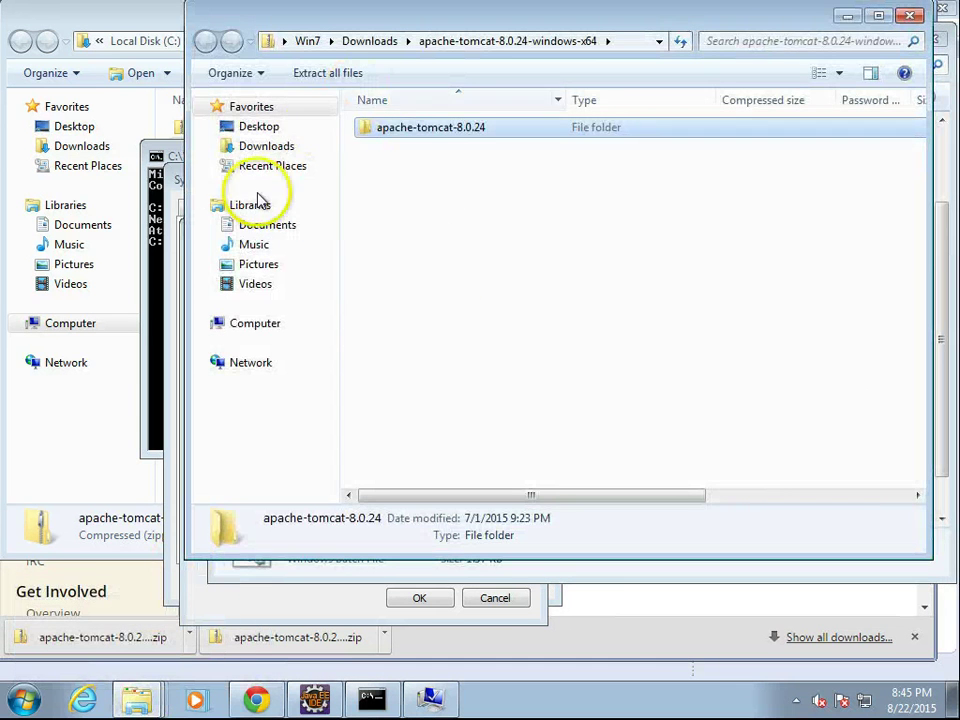
mouse_move(638, 56)
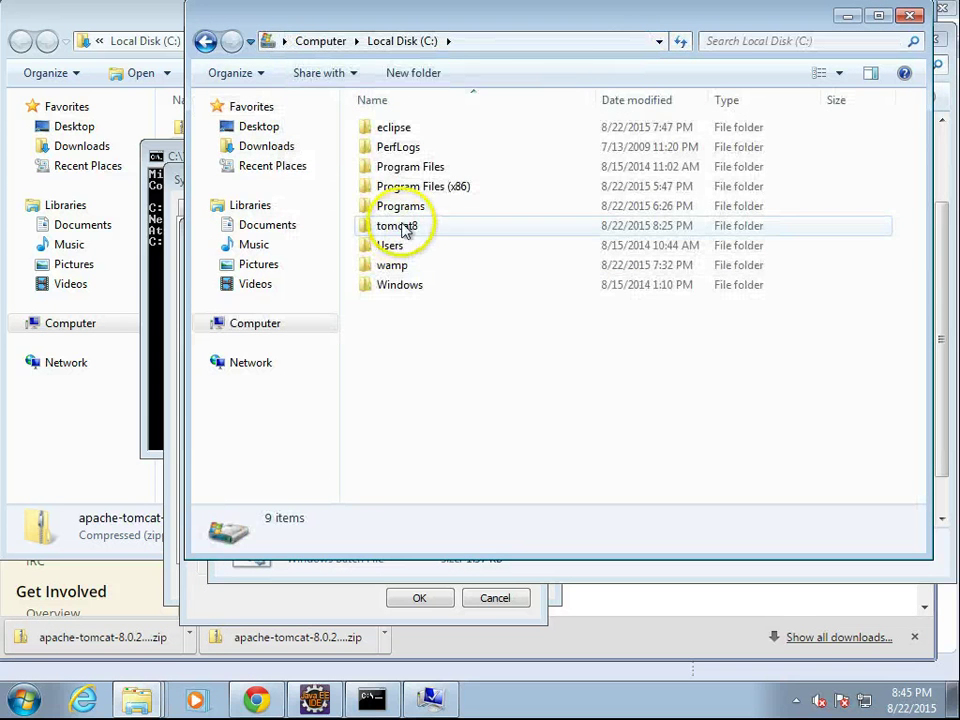
left_click(398, 204)
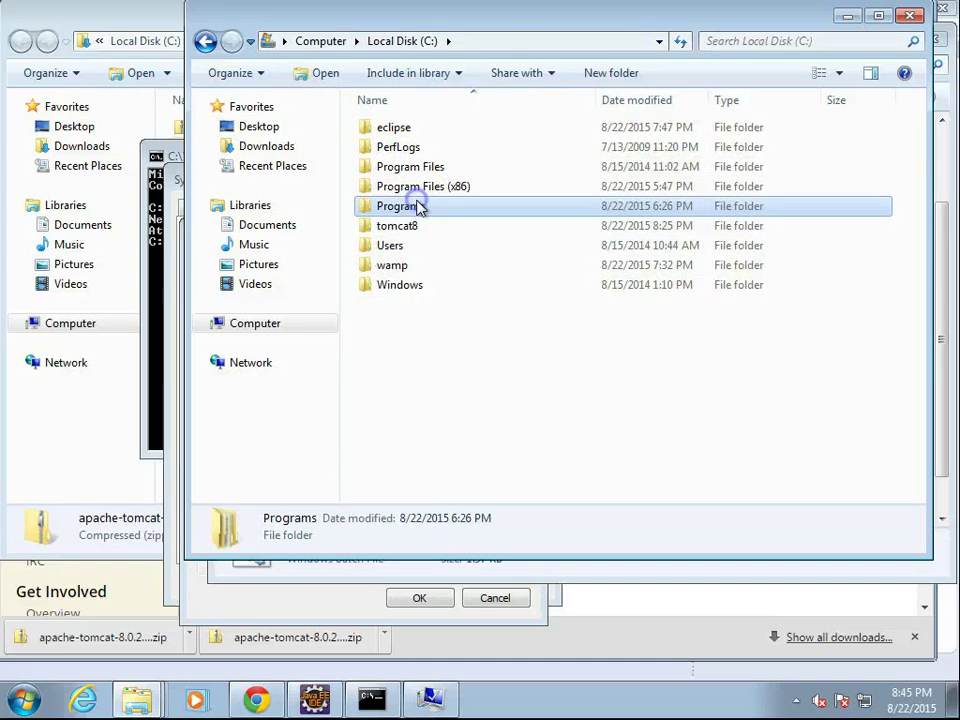
double_click(400, 204)
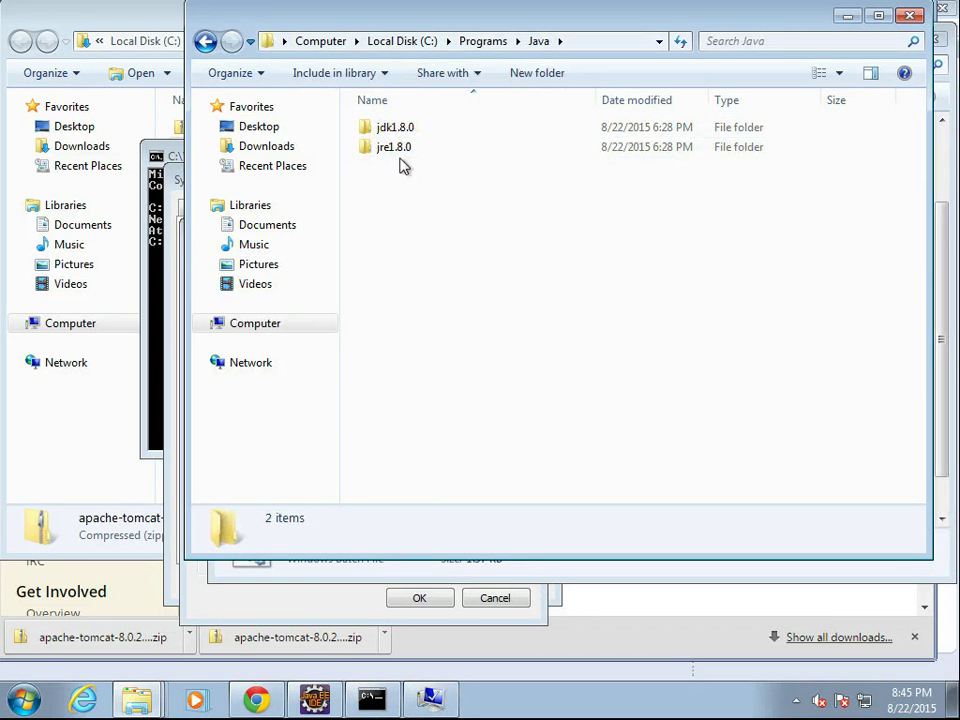
double_click(392, 148)
type("C:\\Programs\\Java\\jre1.8.0")
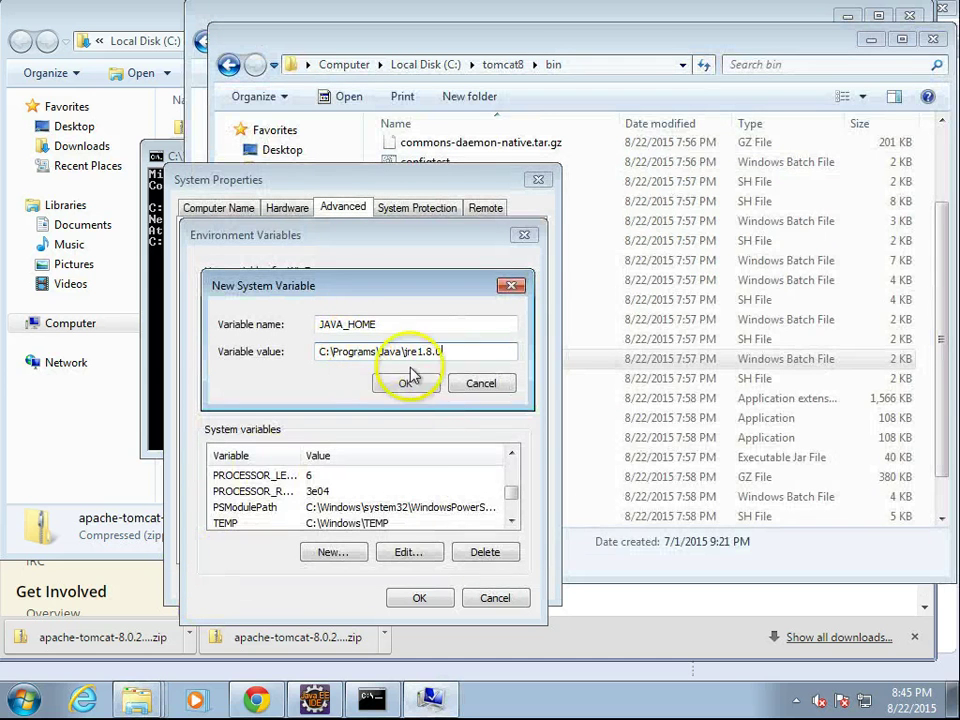
left_click(406, 382)
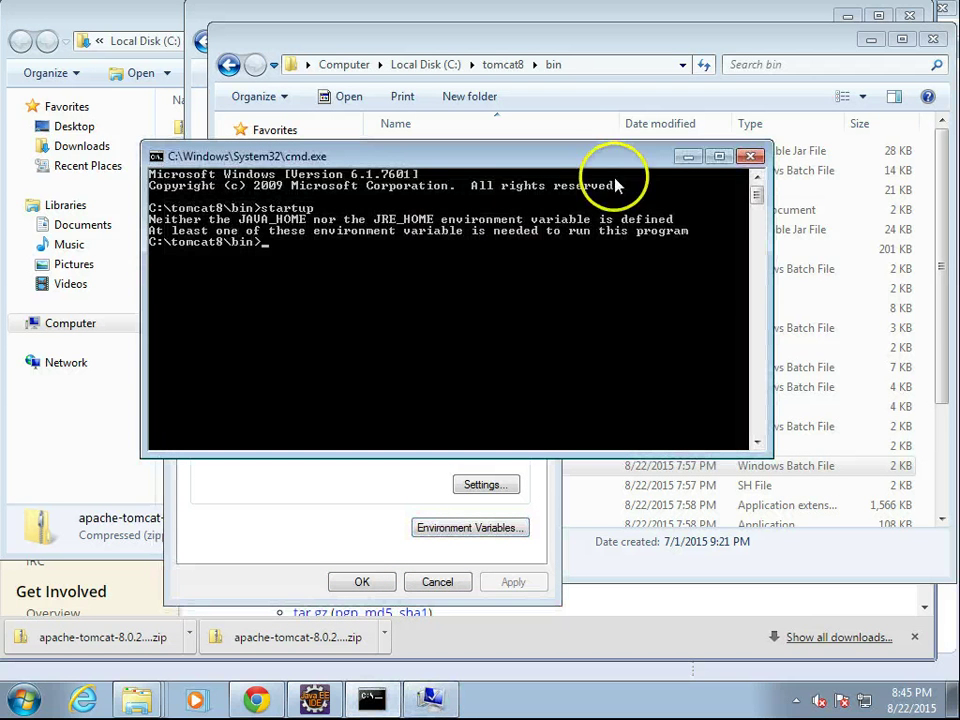
mouse_move(652, 186)
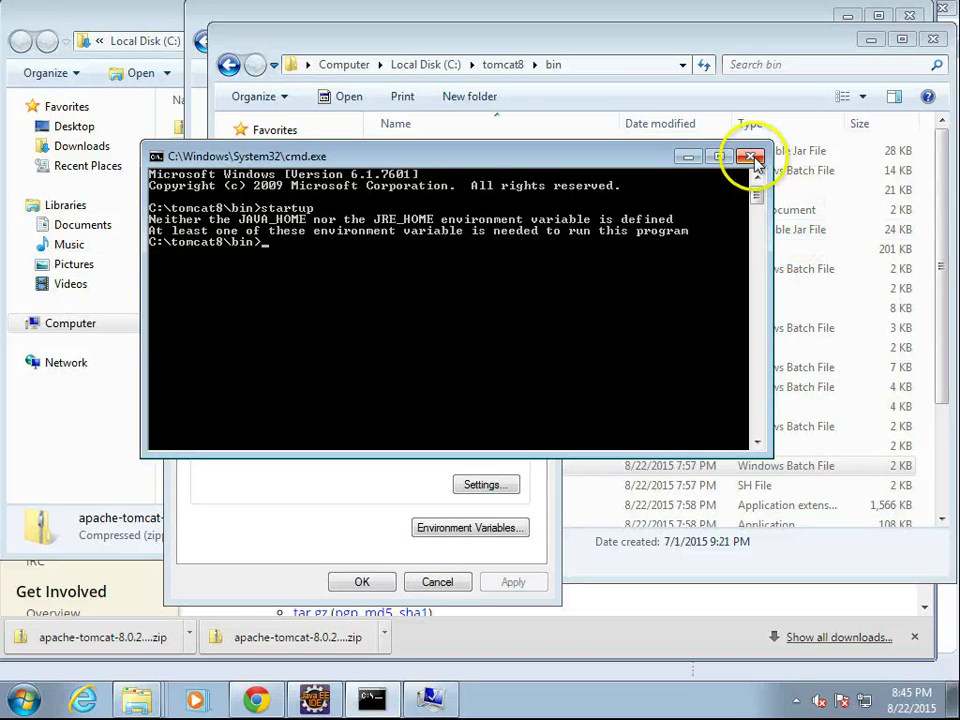
Run startup again from a fresh command window in C:\tomcat8\bin so Tomcat starts
left_click(752, 156)
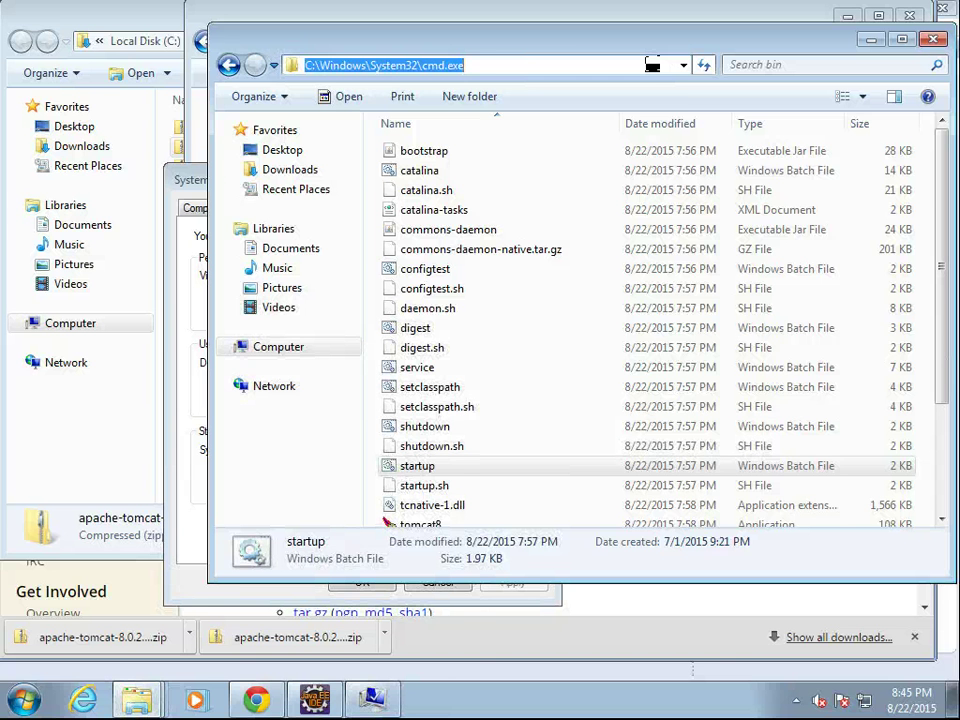
type("c")
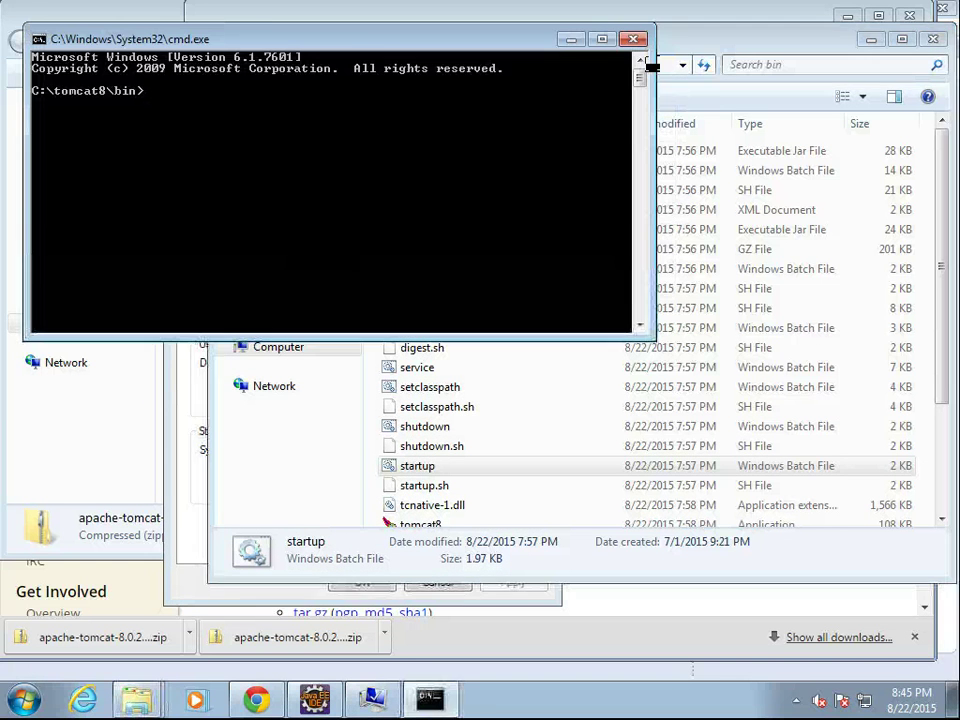
type("startup")
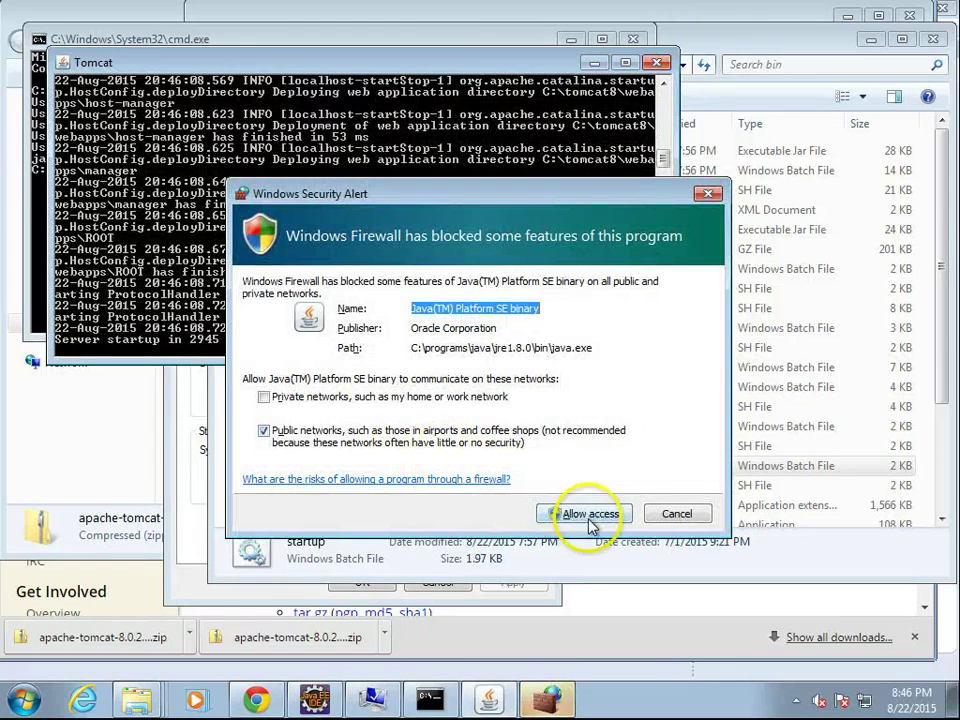
left_click(588, 512)
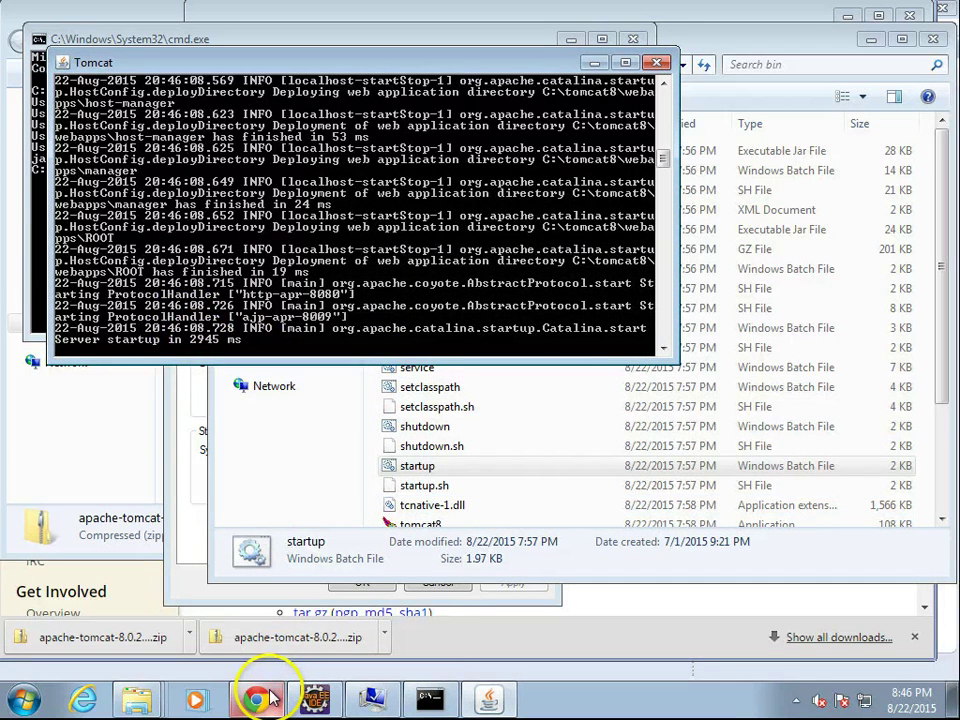
left_click(240, 694)
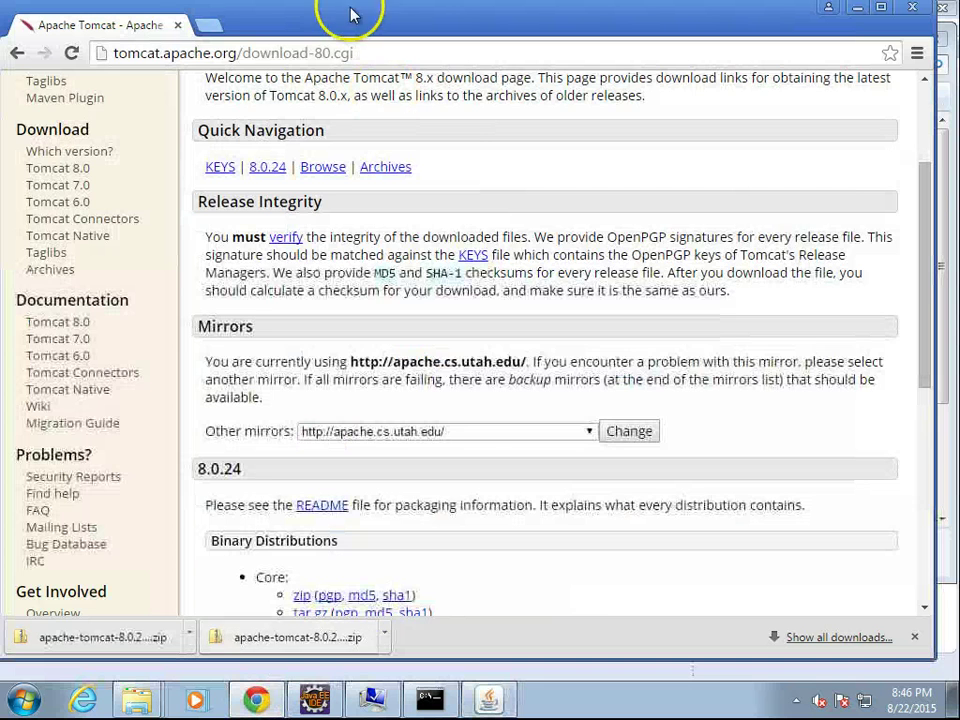
left_click(212, 24)
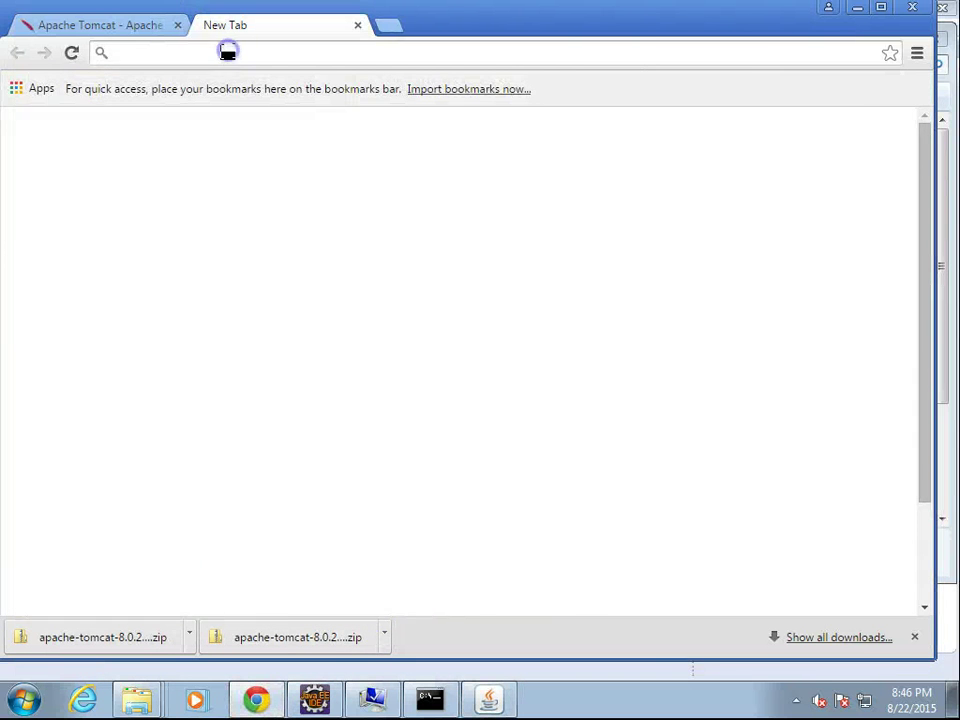
type("http://localhost")
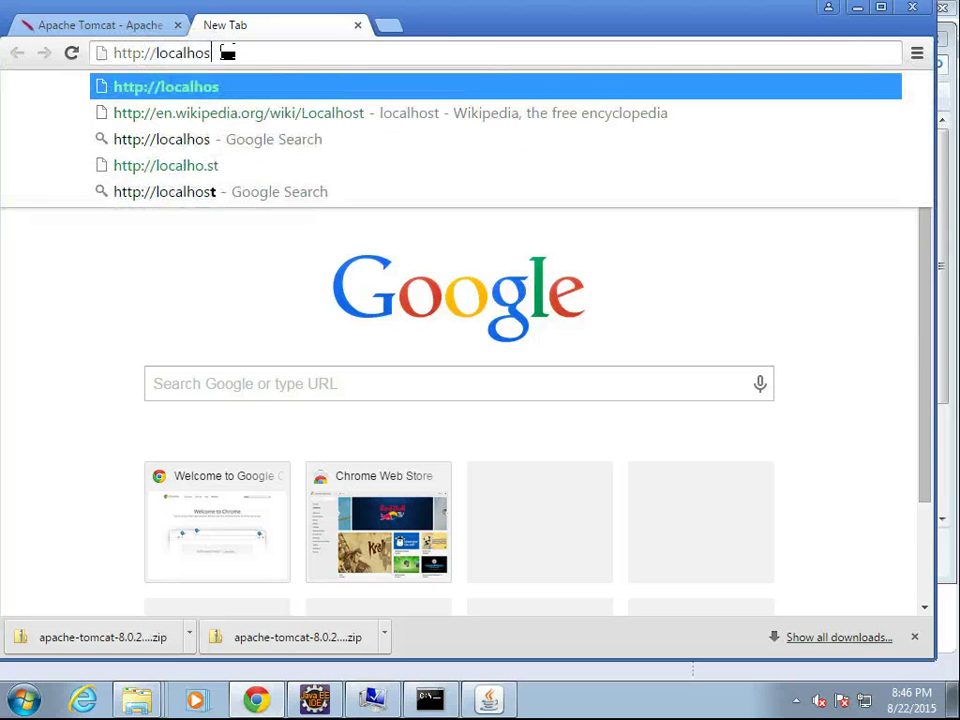
type("t")
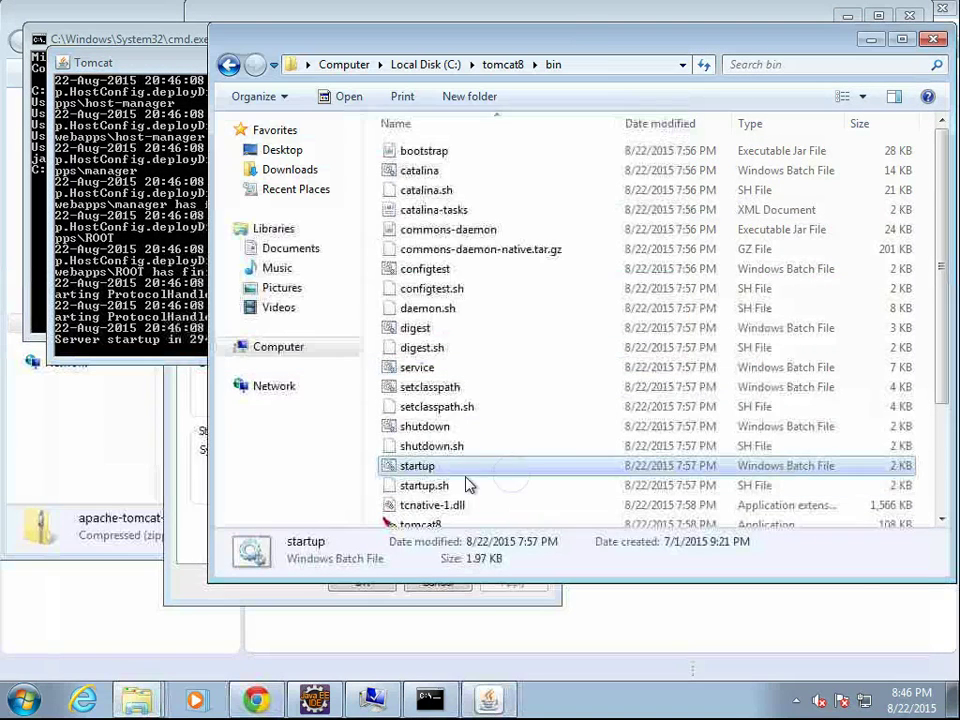
Create a shortcut to the startup script in the bin folder and name it Tomcat
right_click(416, 464)
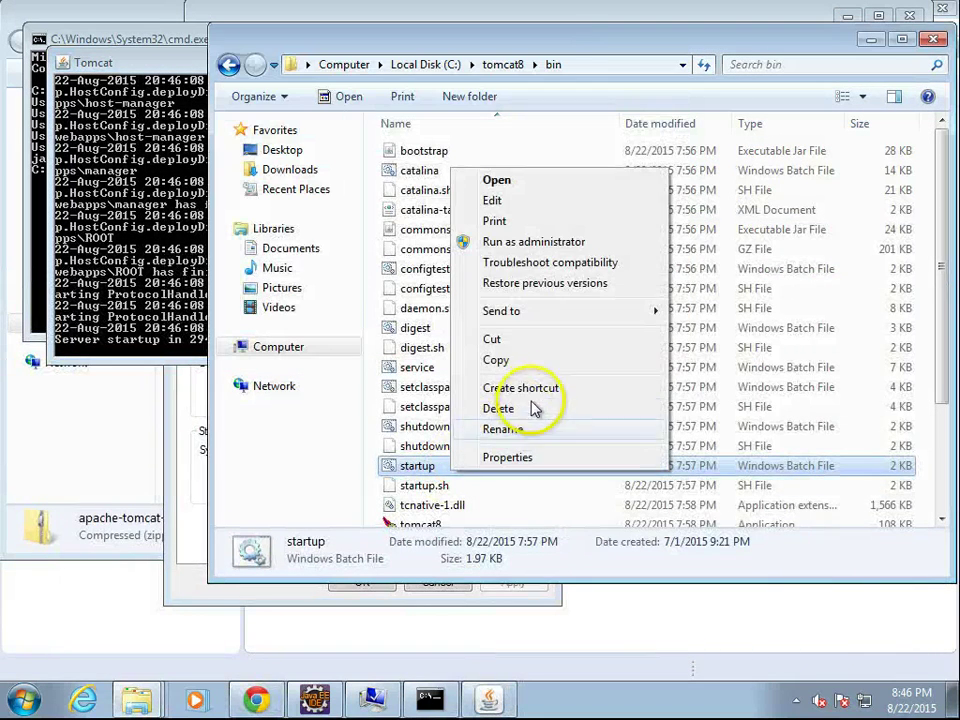
left_click(522, 388)
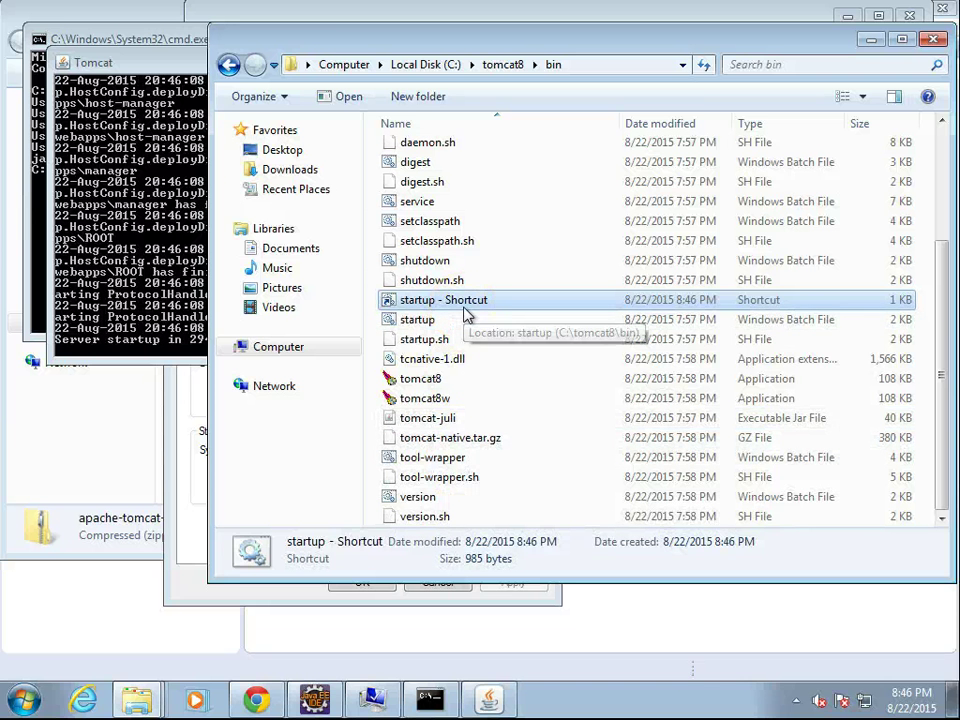
type("Tomcat")
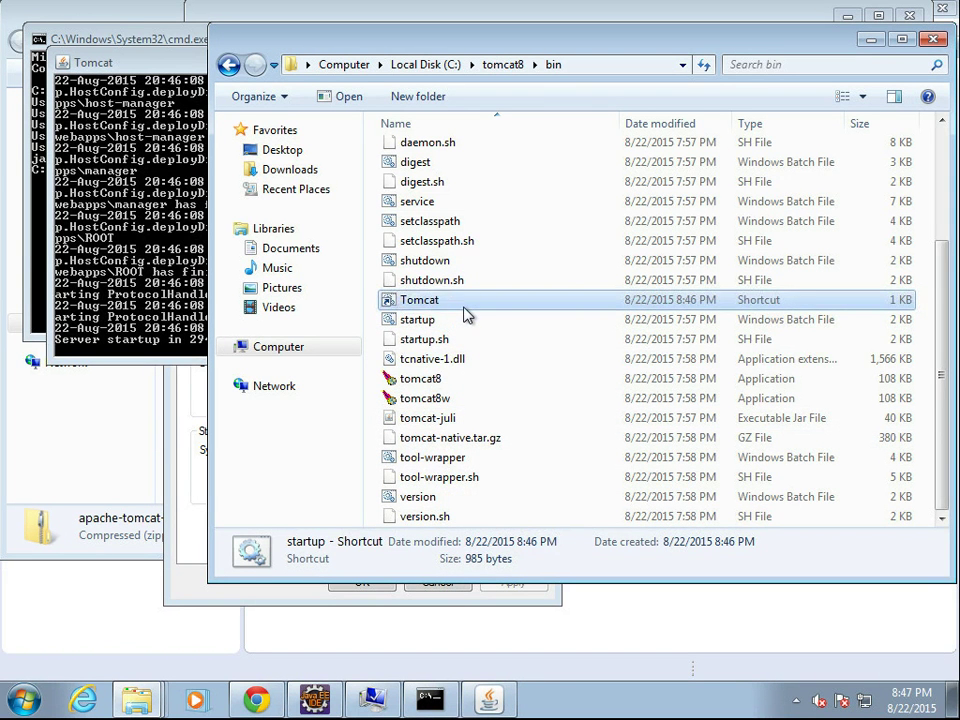